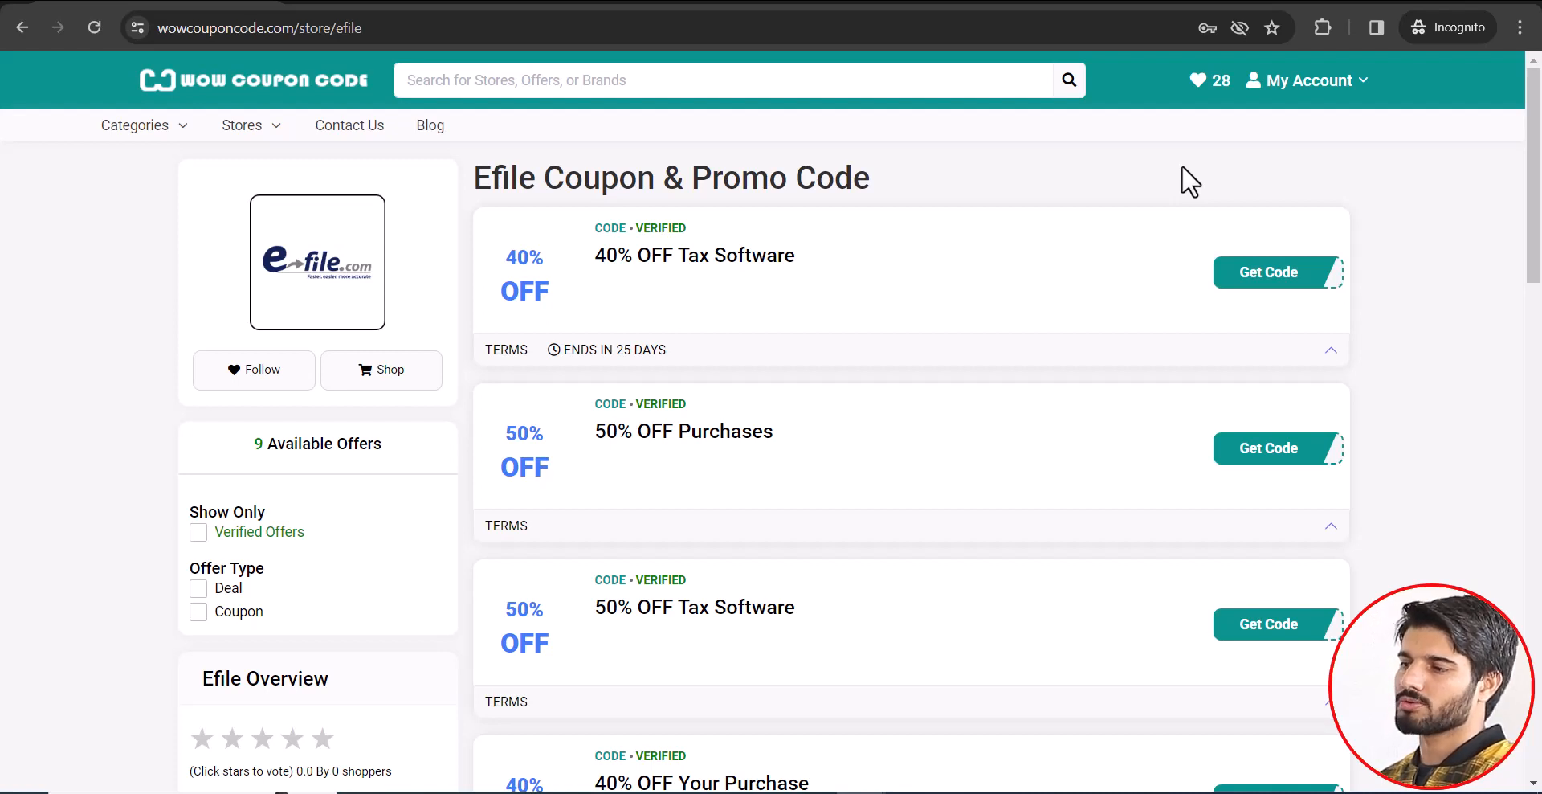
mouse_move(874, 212)
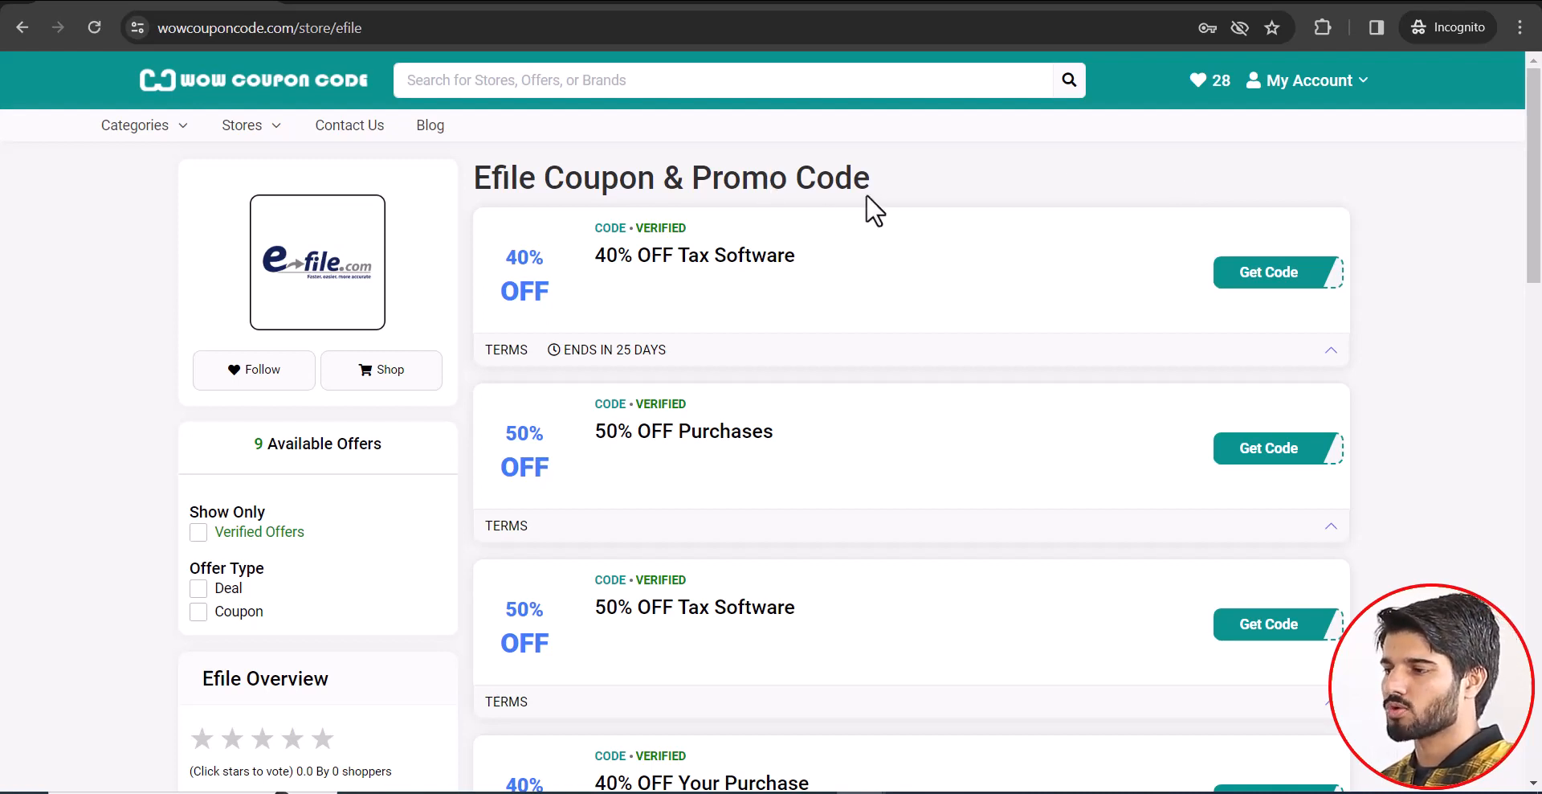